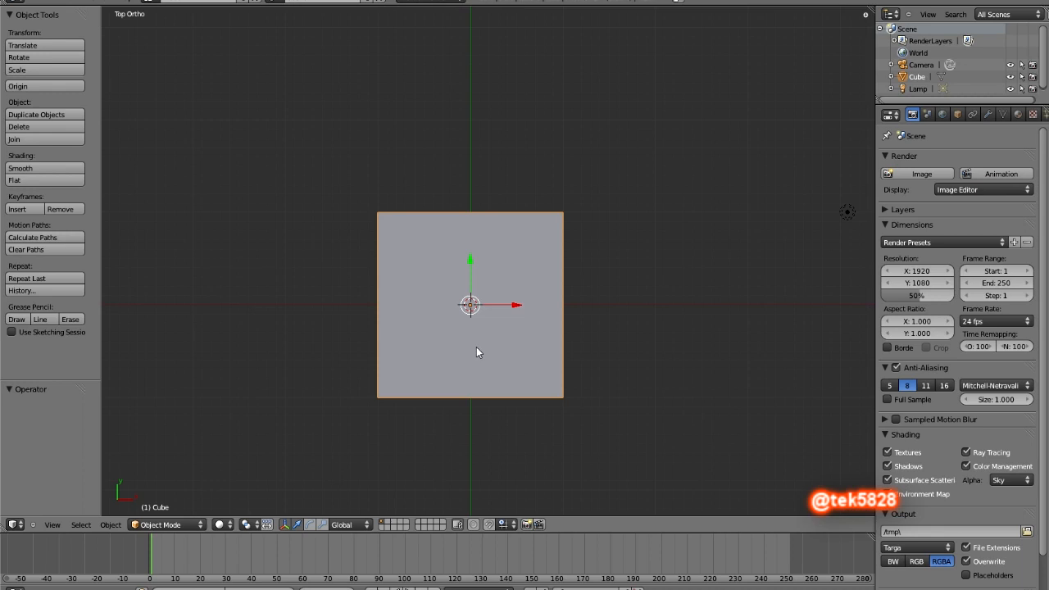
- Zoom out and tilt the 3D view to see the cube at an angle
{"action": "scroll", "scroll_direction": "down", "scroll_amount": 3}
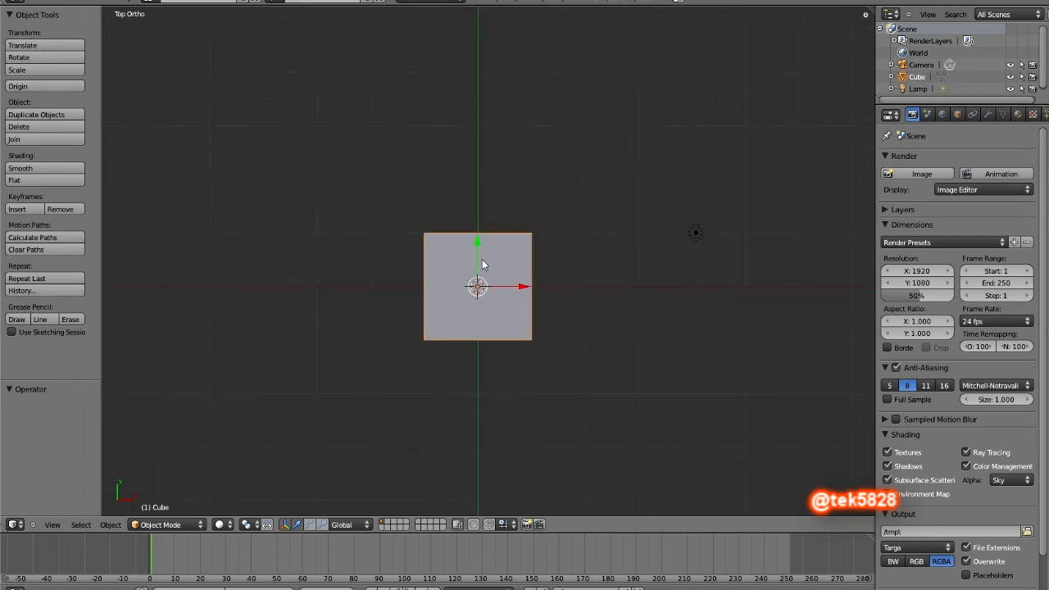
{"action": "left_click_drag", "start_coordinate": [483, 262], "coordinate": [449, 245]}
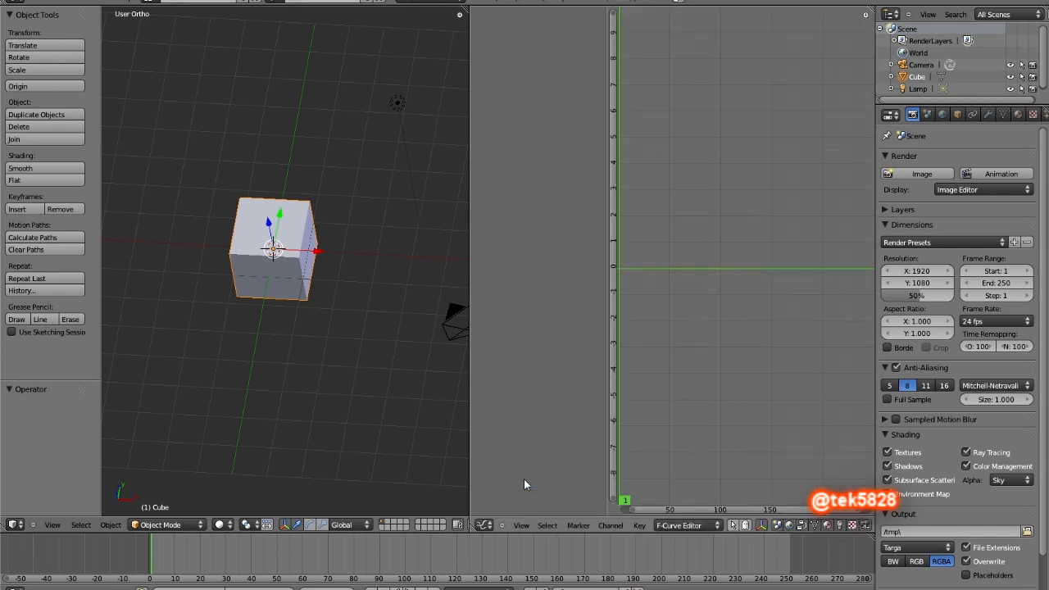
{"action": "mouse_move", "coordinate": [605, 308]}
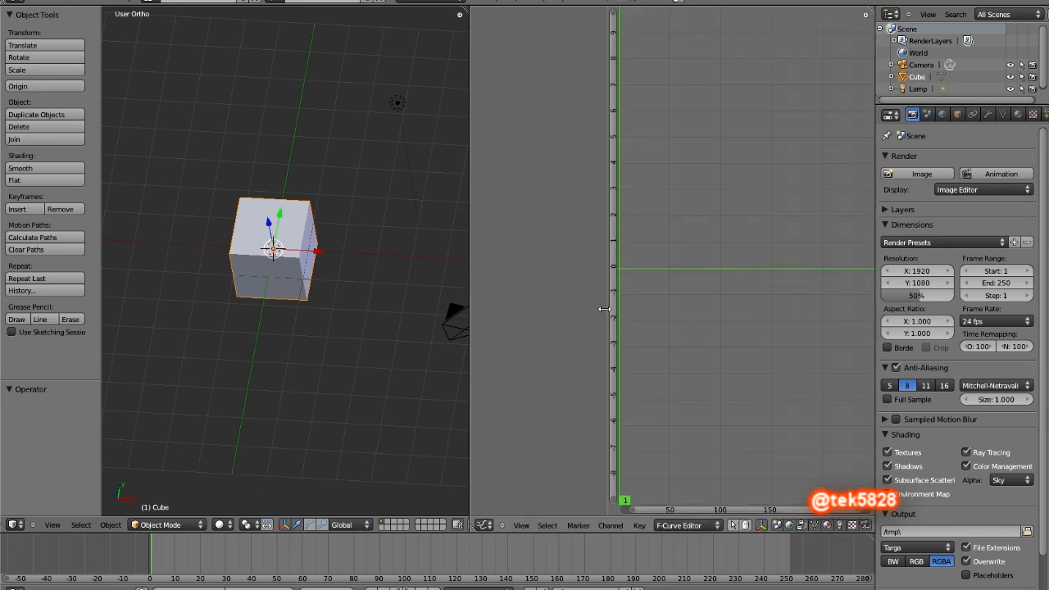
{"action": "mouse_move", "coordinate": [603, 336]}
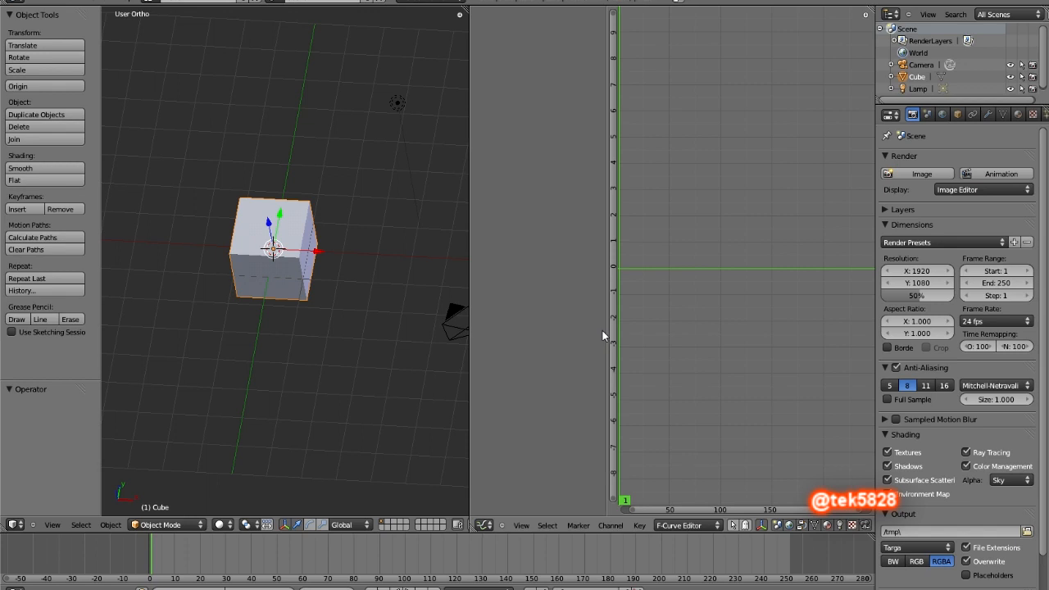
{"action": "mouse_move", "coordinate": [441, 303]}
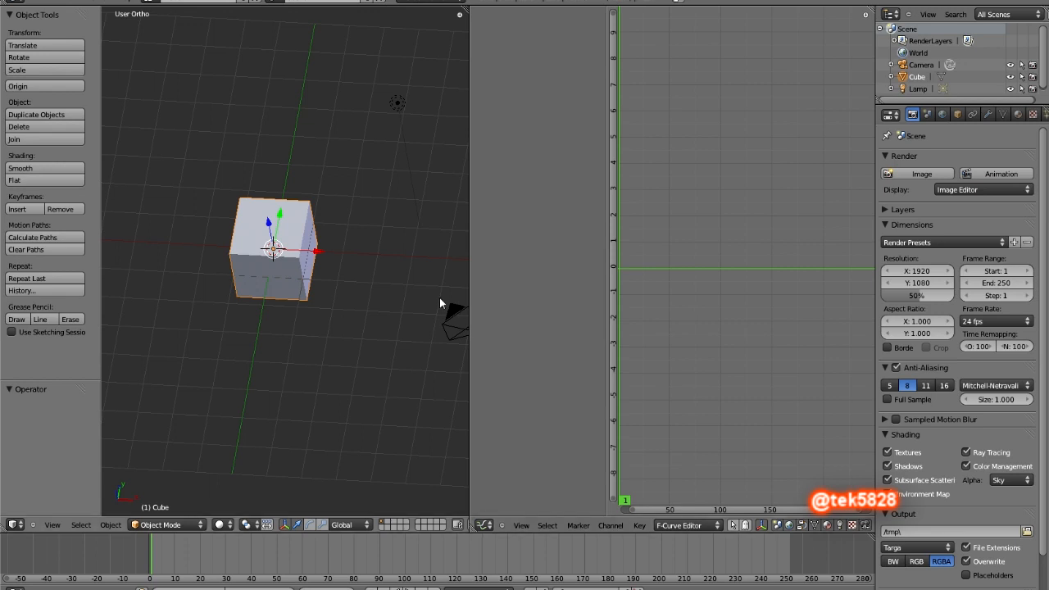
{"action": "mouse_move", "coordinate": [597, 252]}
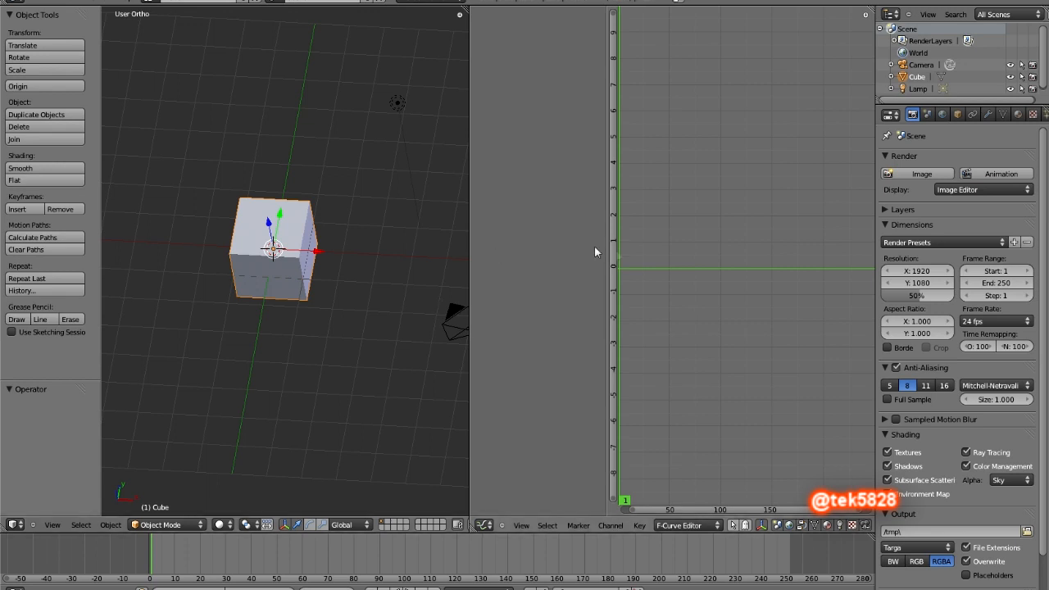
- Give the cube's material diffuse intensity 0 and a yellow diffuse colour
{"action": "left_click", "coordinate": [1017, 114]}
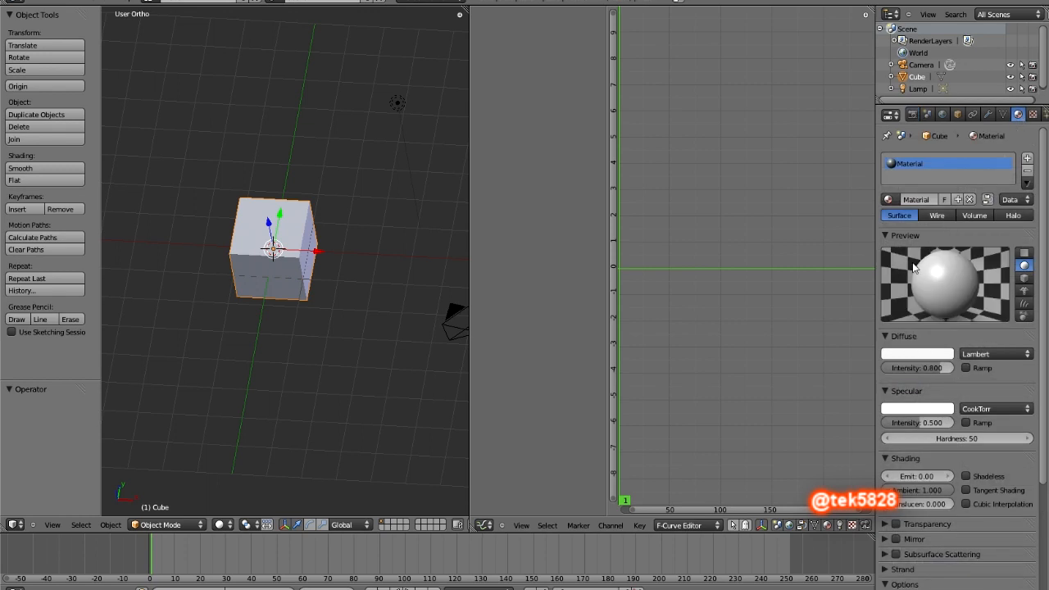
{"action": "left_click", "coordinate": [918, 367]}
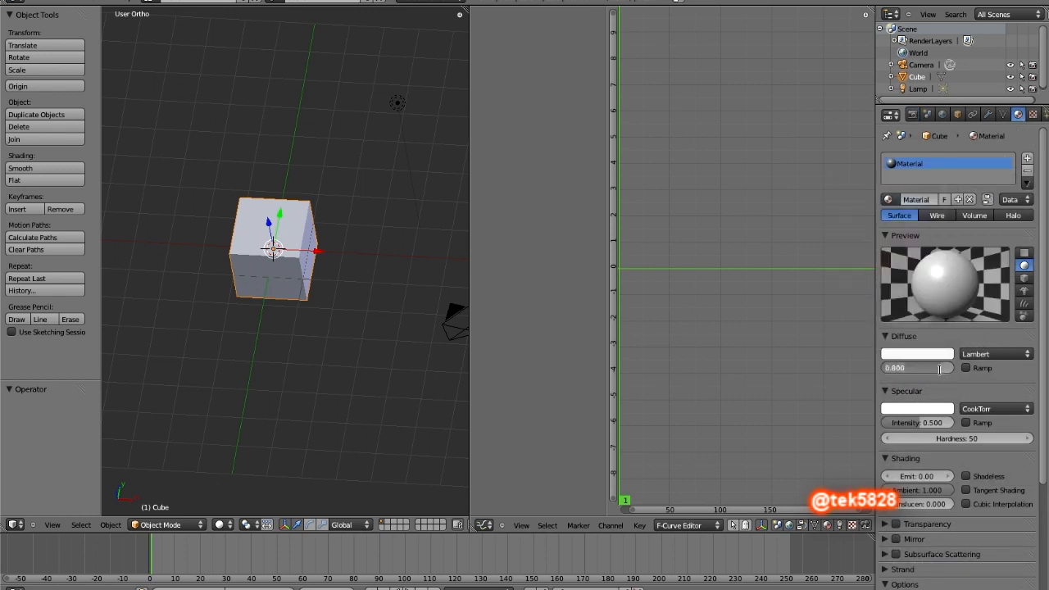
{"action": "left_click", "coordinate": [916, 354]}
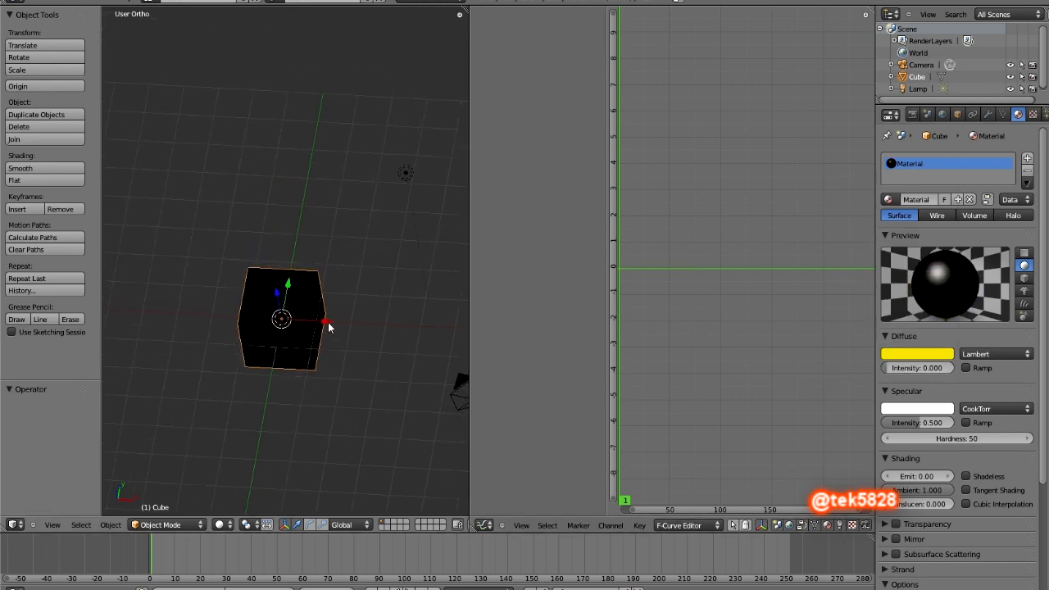
{"action": "mouse_move", "coordinate": [436, 432]}
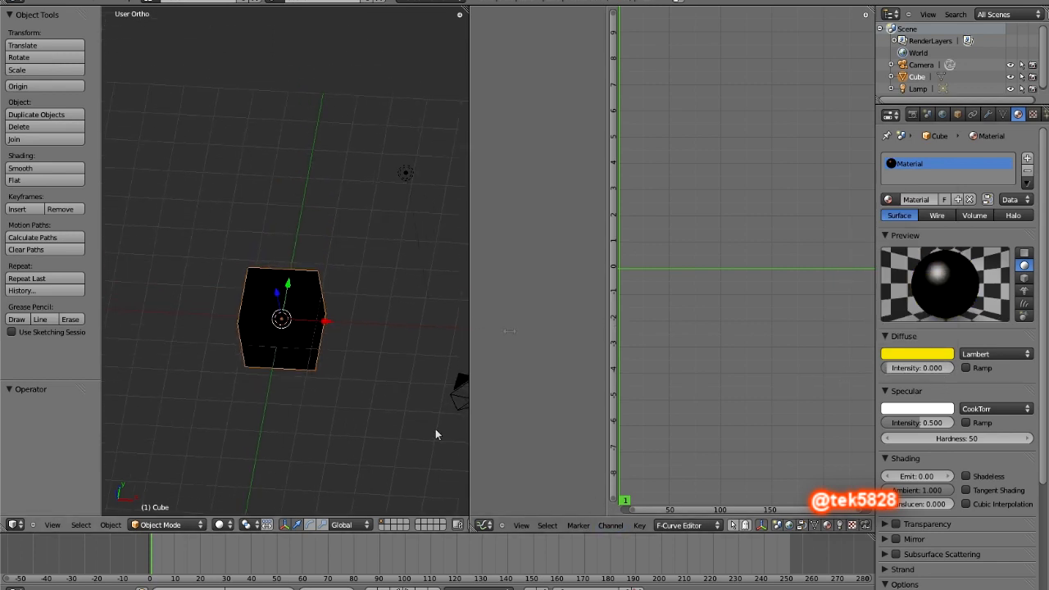
{"action": "mouse_move", "coordinate": [919, 367]}
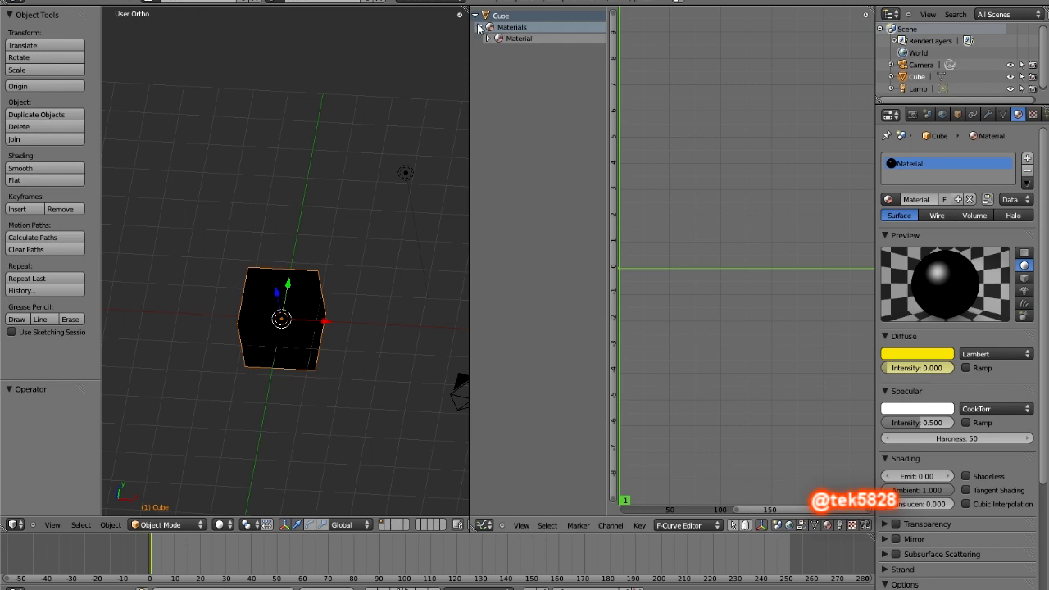
- Bake Sweater Vermouth.mp3 onto the diffuse intensity F-curve via Key > Bake Sound to F-Curves
{"action": "left_click", "coordinate": [489, 39]}
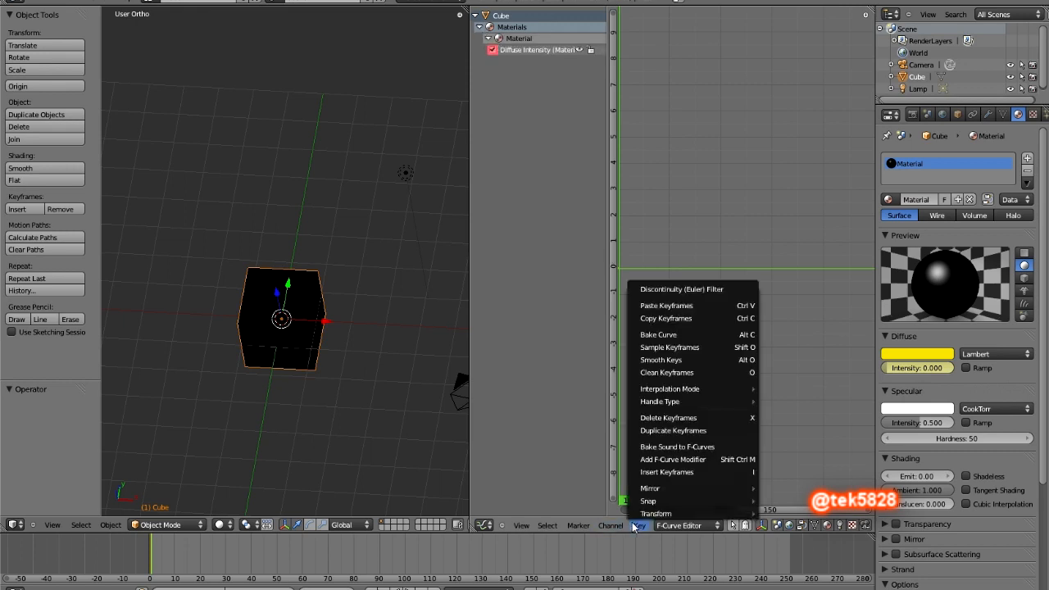
{"action": "mouse_move", "coordinate": [675, 446]}
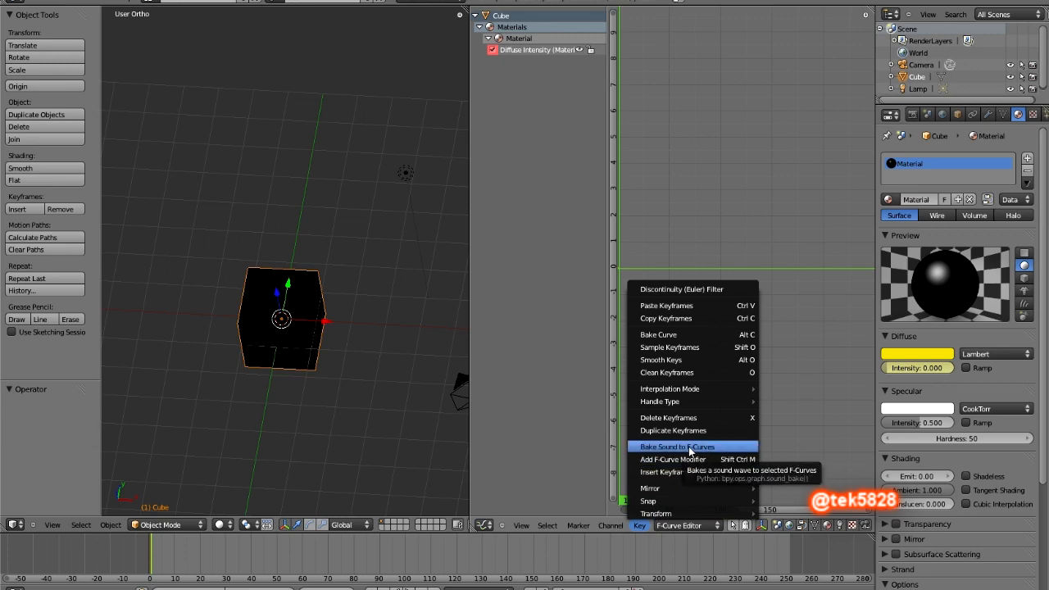
{"action": "left_click", "coordinate": [675, 446]}
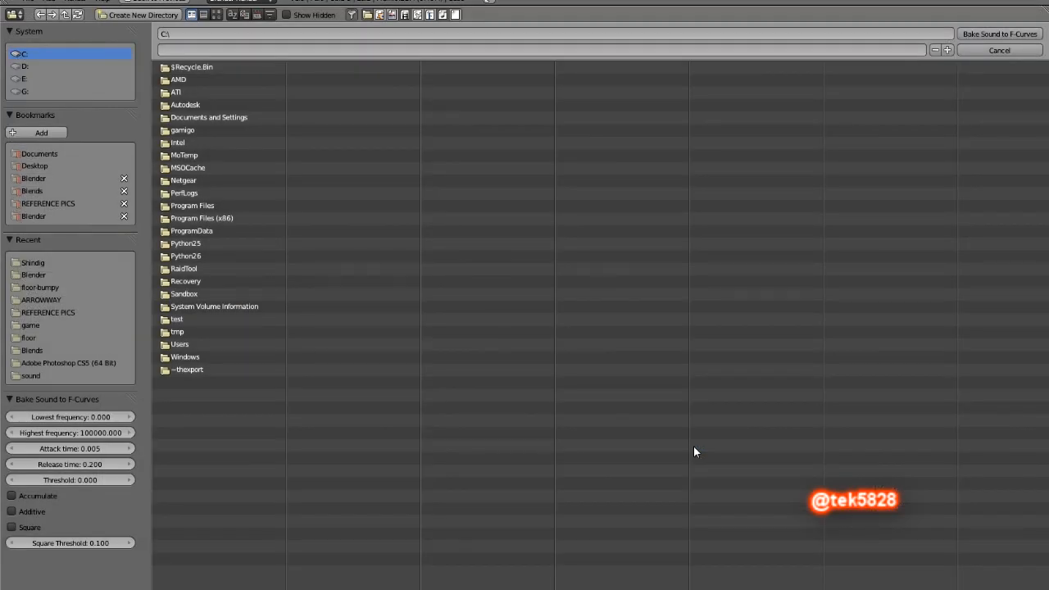
{"action": "mouse_move", "coordinate": [41, 271]}
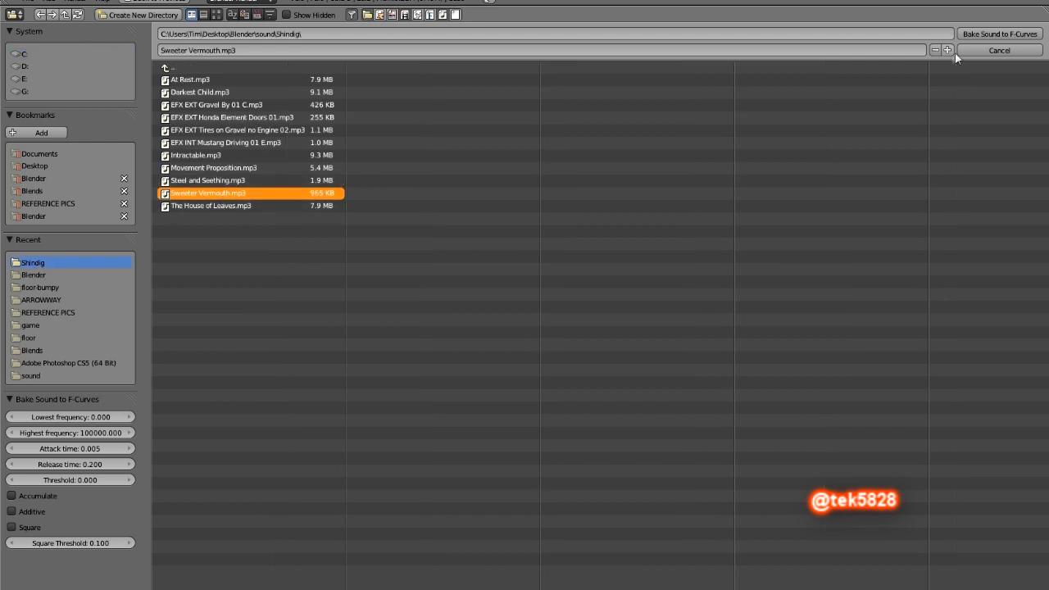
{"action": "left_click", "coordinate": [998, 33]}
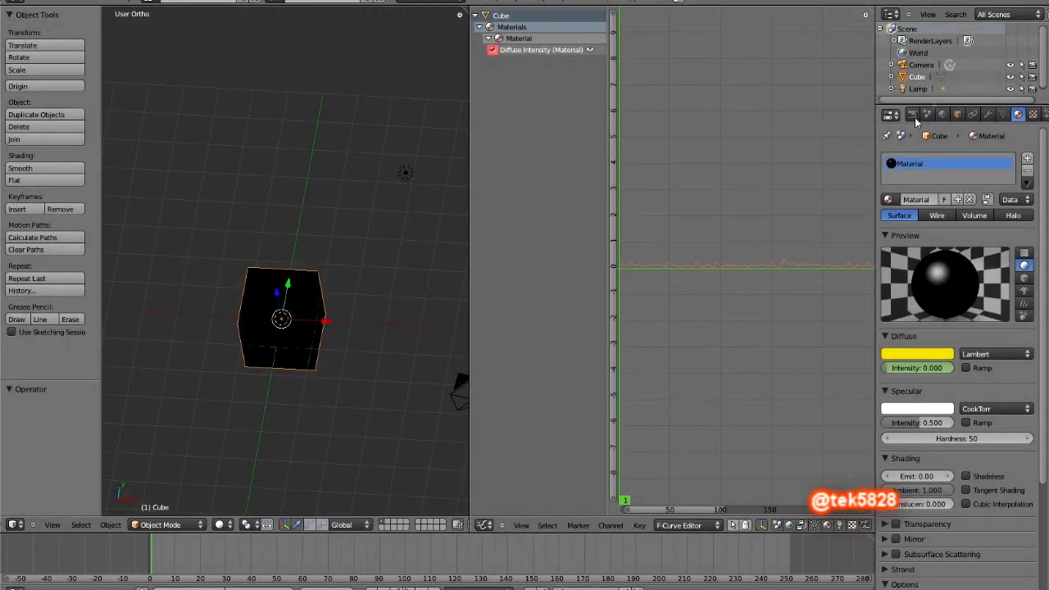
{"action": "mouse_move", "coordinate": [865, 188]}
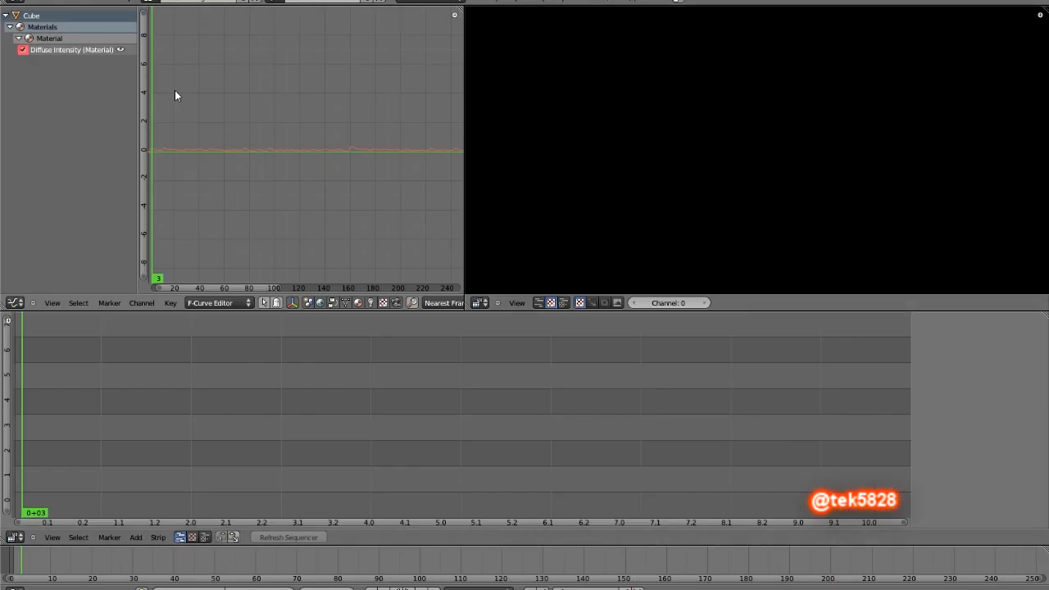
{"action": "mouse_move", "coordinate": [141, 36]}
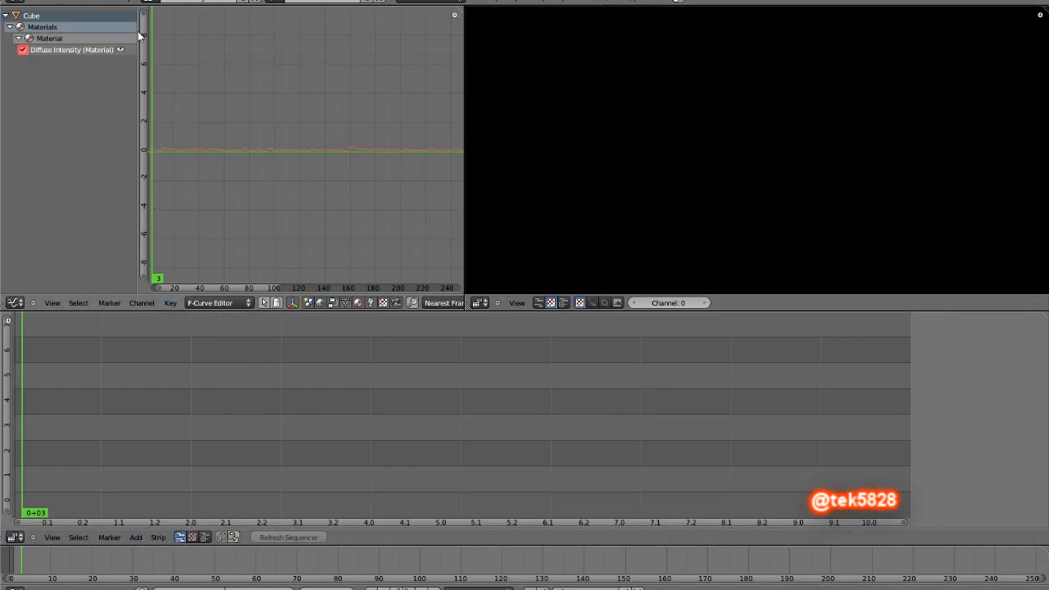
- Add Sweater Vermouth.mp3 as a sound strip and slide it along the sequencer timeline
{"action": "left_click", "coordinate": [135, 538]}
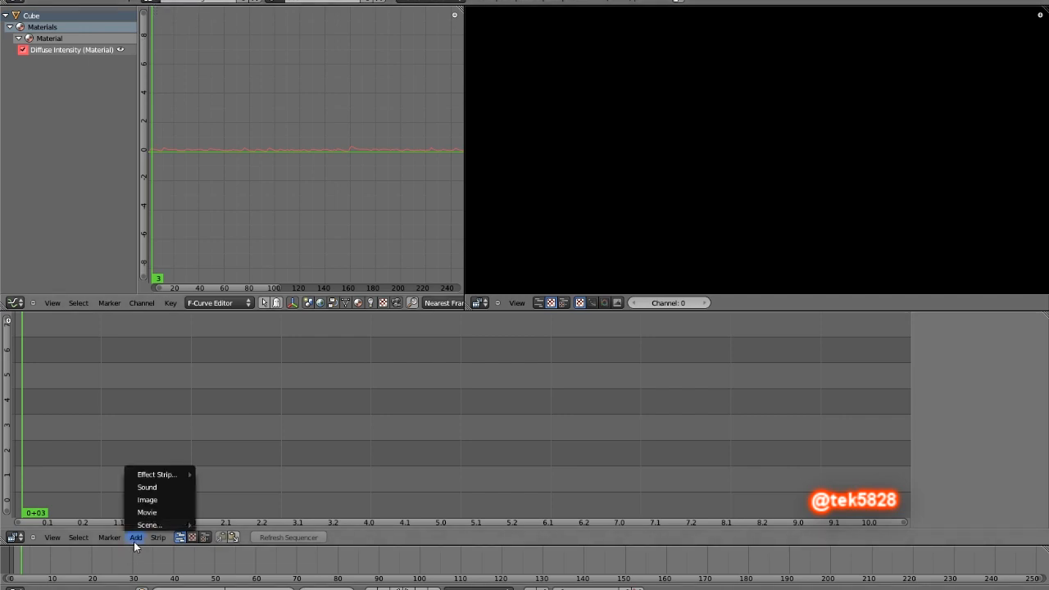
{"action": "left_click", "coordinate": [146, 487]}
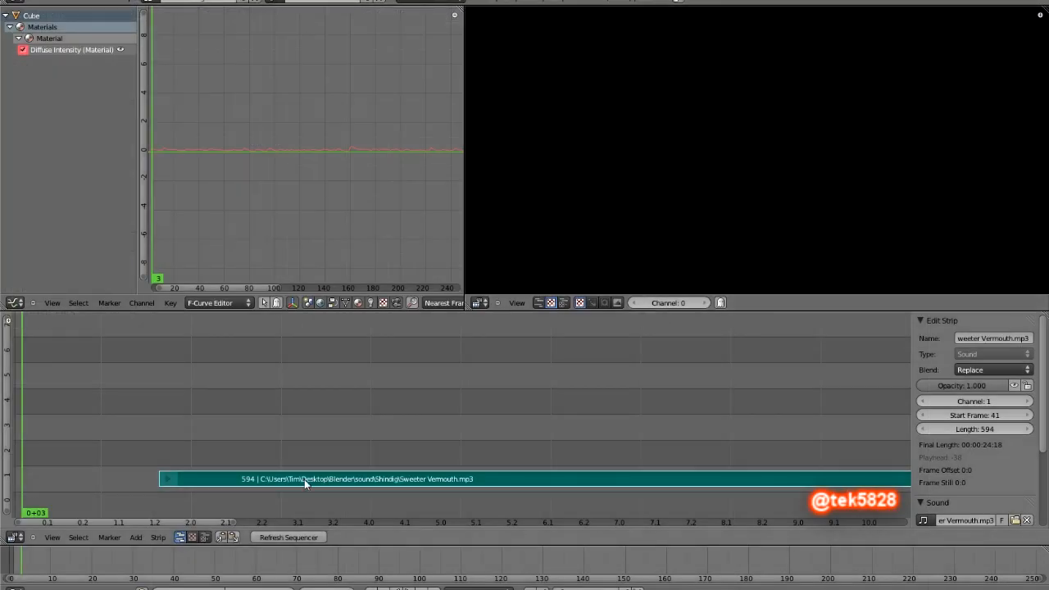
{"action": "left_click_drag", "start_coordinate": [328, 479], "coordinate": [156, 478]}
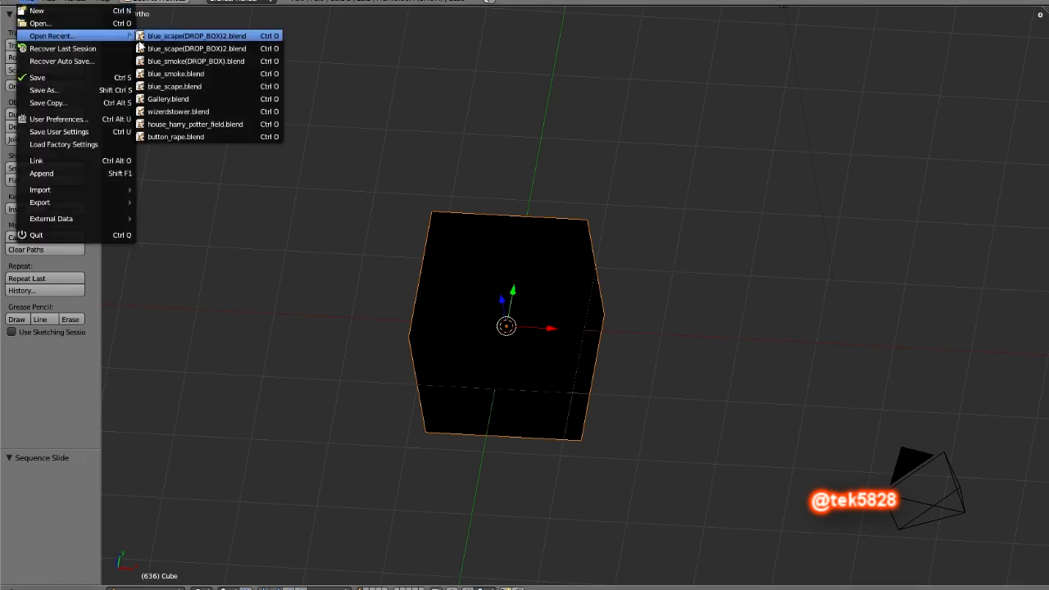
- Load a recently used blend file and orbit around its boxy model
{"action": "left_click", "coordinate": [196, 36]}
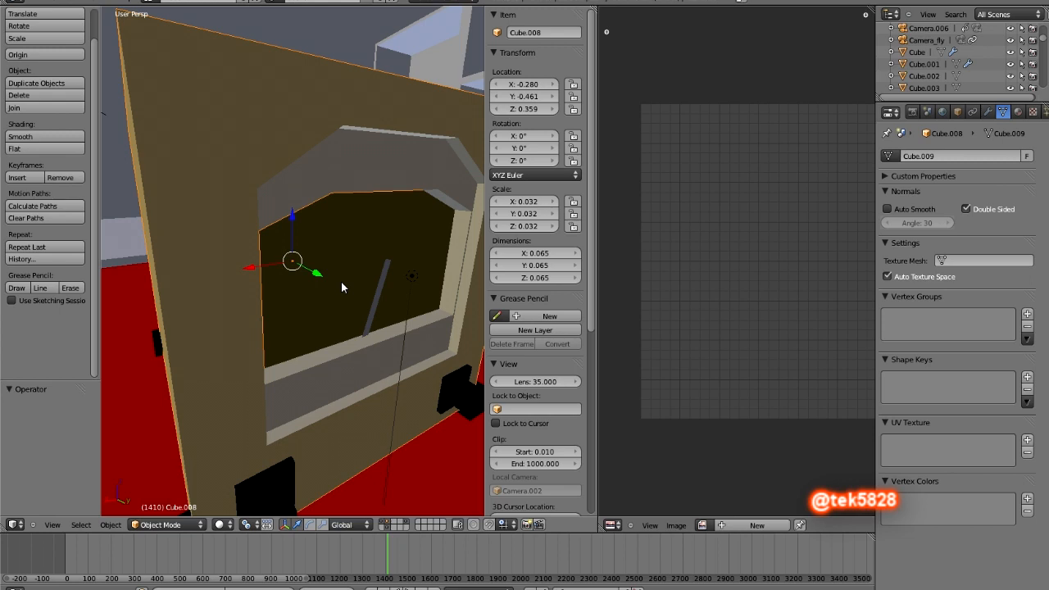
{"action": "left_click_drag", "start_coordinate": [344, 286], "coordinate": [336, 276]}
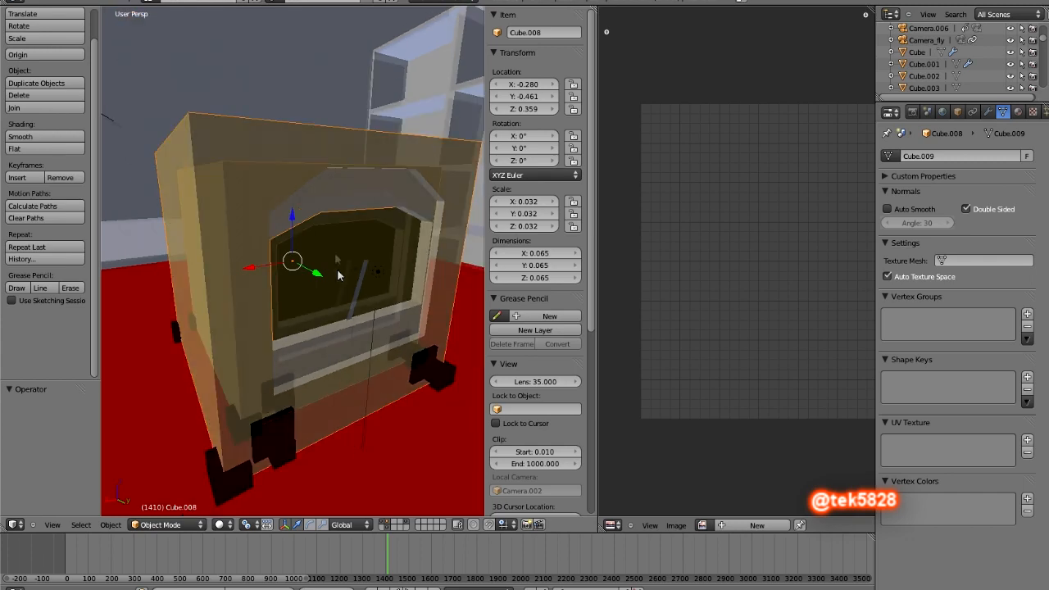
{"action": "left_click", "coordinate": [65, 36]}
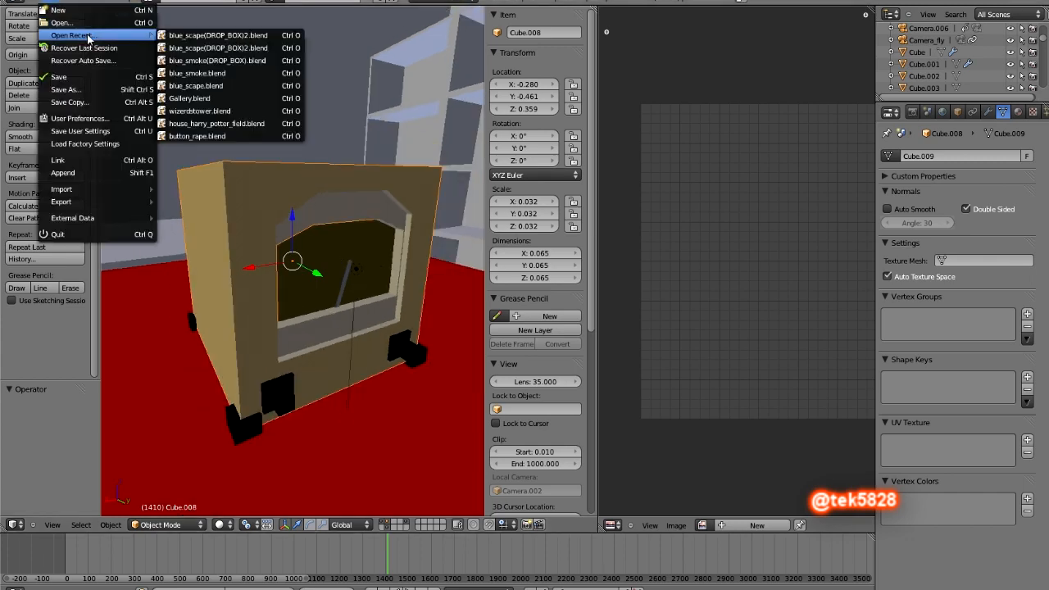
{"action": "mouse_move", "coordinate": [62, 23]}
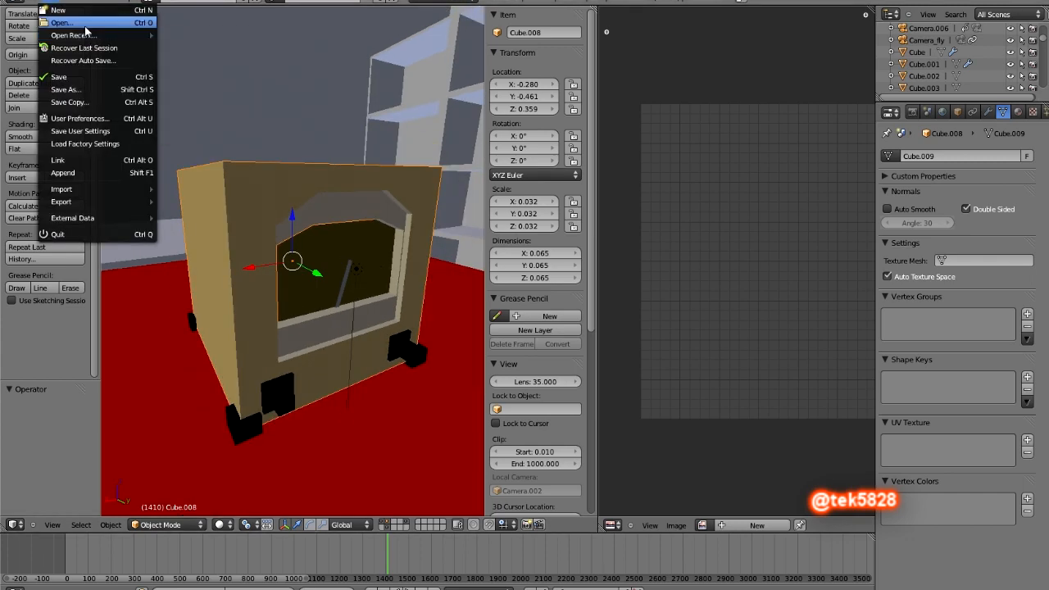
- Browse the saved-projects folder for a blend file, then start a fresh default scene
{"action": "left_click", "coordinate": [60, 23]}
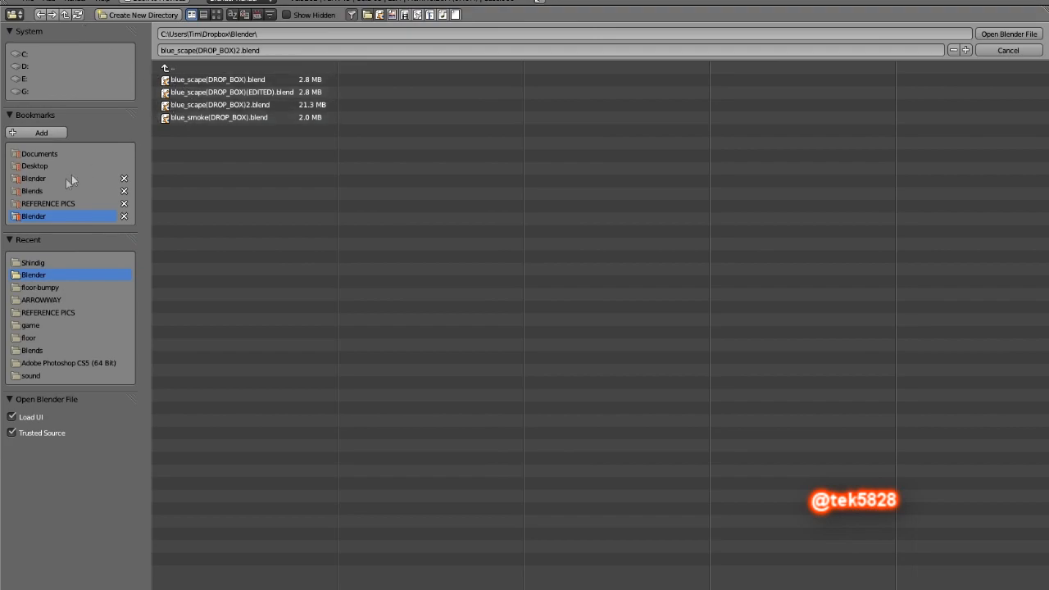
{"action": "left_click", "coordinate": [32, 190]}
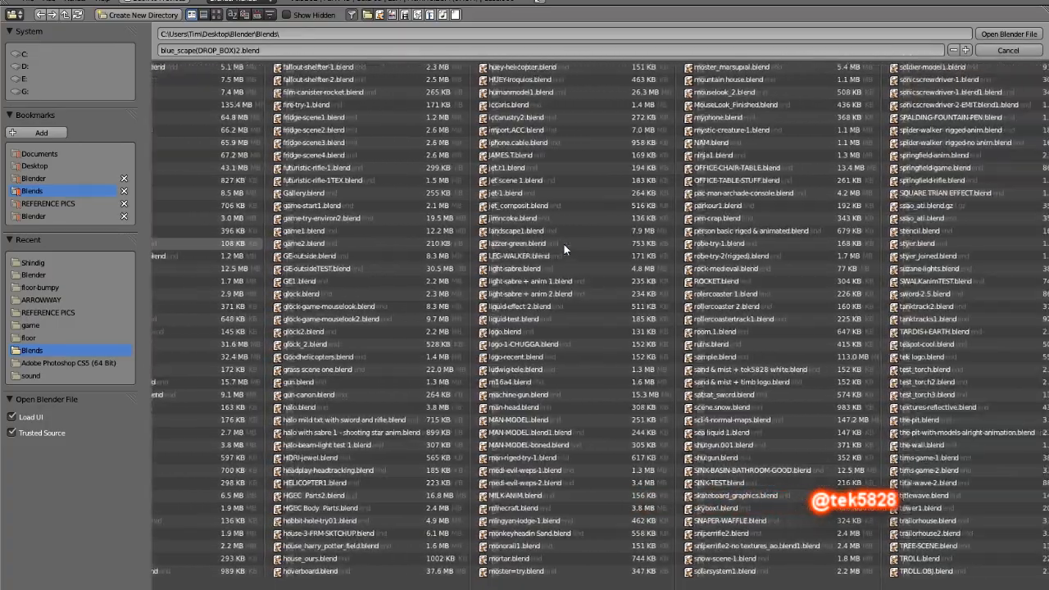
{"action": "scroll", "scroll_direction": "right", "scroll_amount": 3}
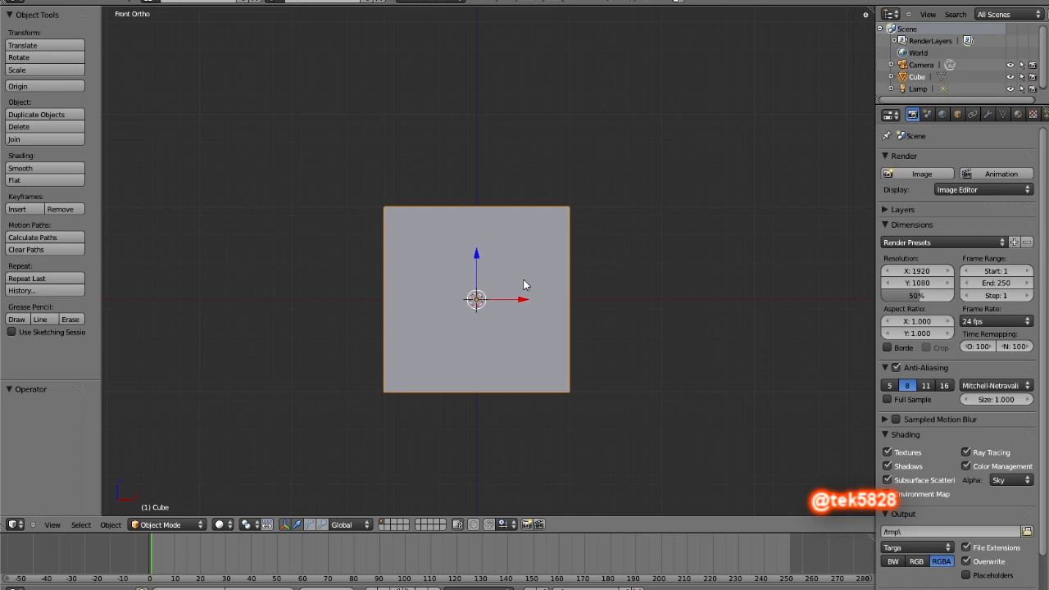
- Scale the default cube down into a flattened slab
{"action": "key", "text": "Tab"}
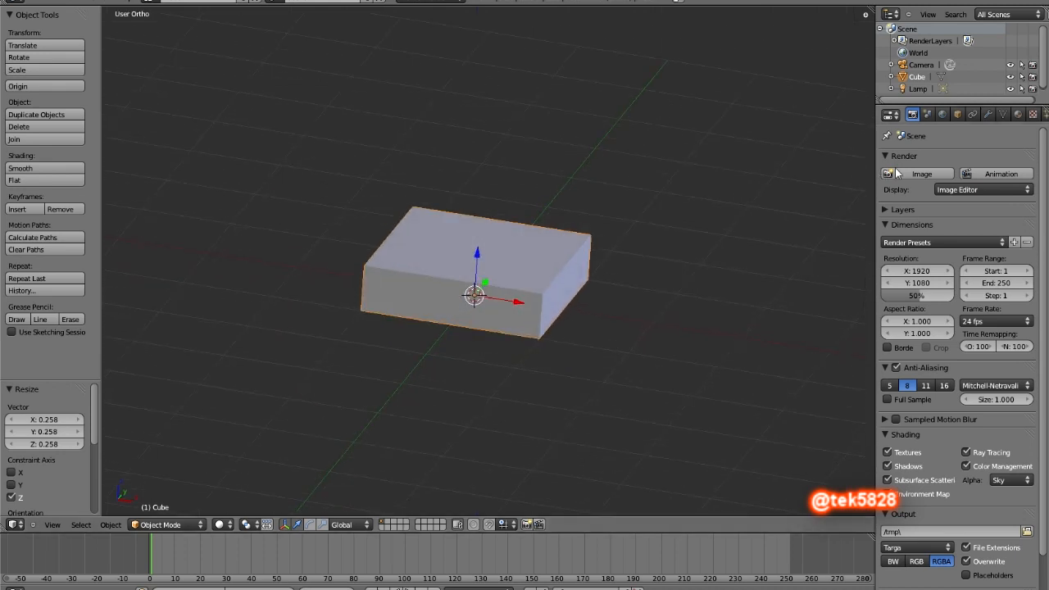
{"action": "mouse_move", "coordinate": [856, 157]}
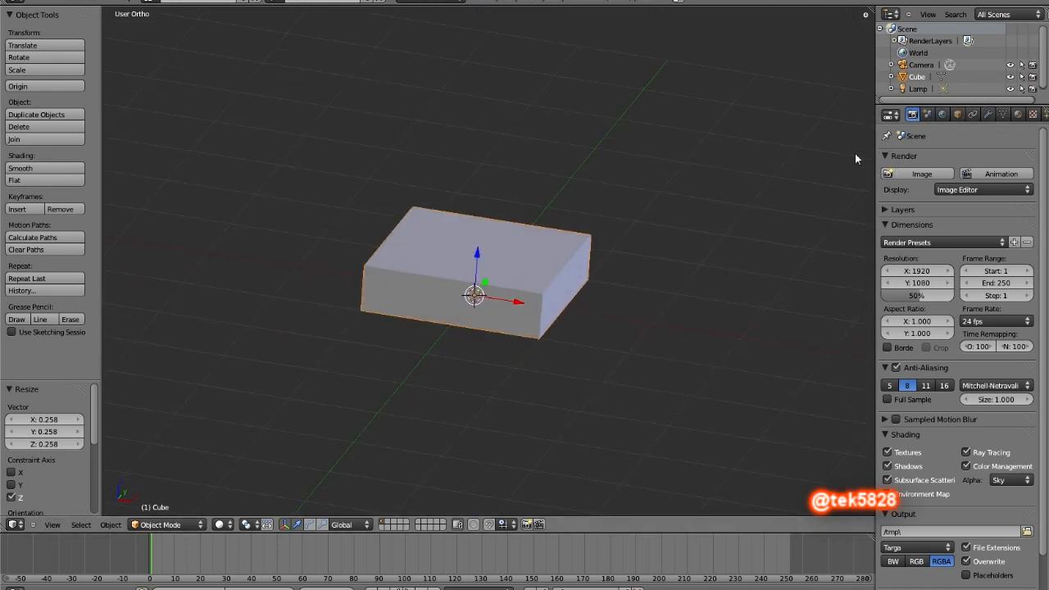
{"action": "mouse_move", "coordinate": [1013, 105]}
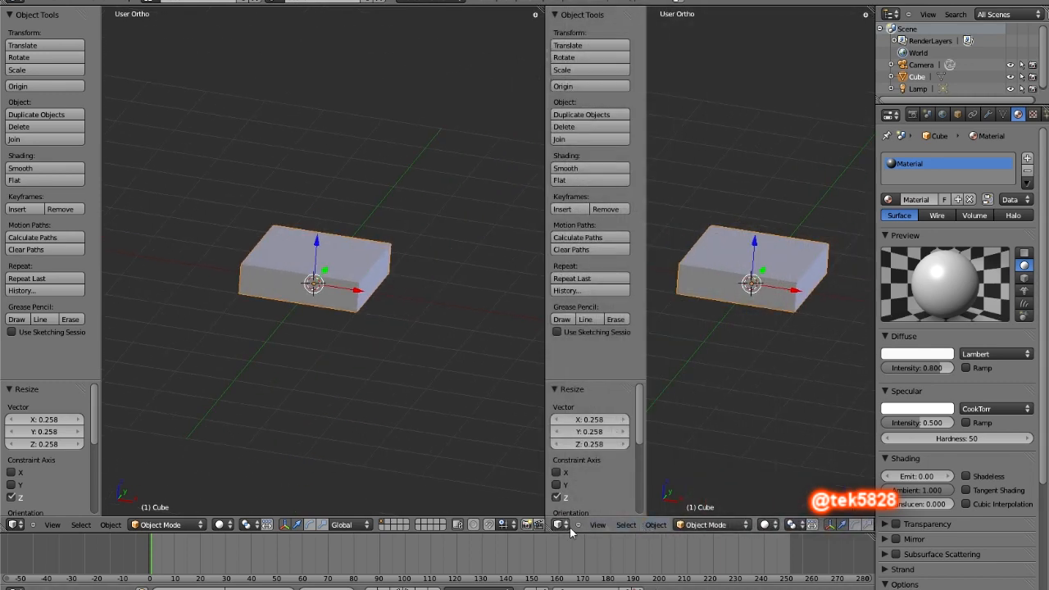
- Show the cube's X, Y, Z scale curves in the Graph Editor with only Z scale editable
{"action": "left_click", "coordinate": [561, 524]}
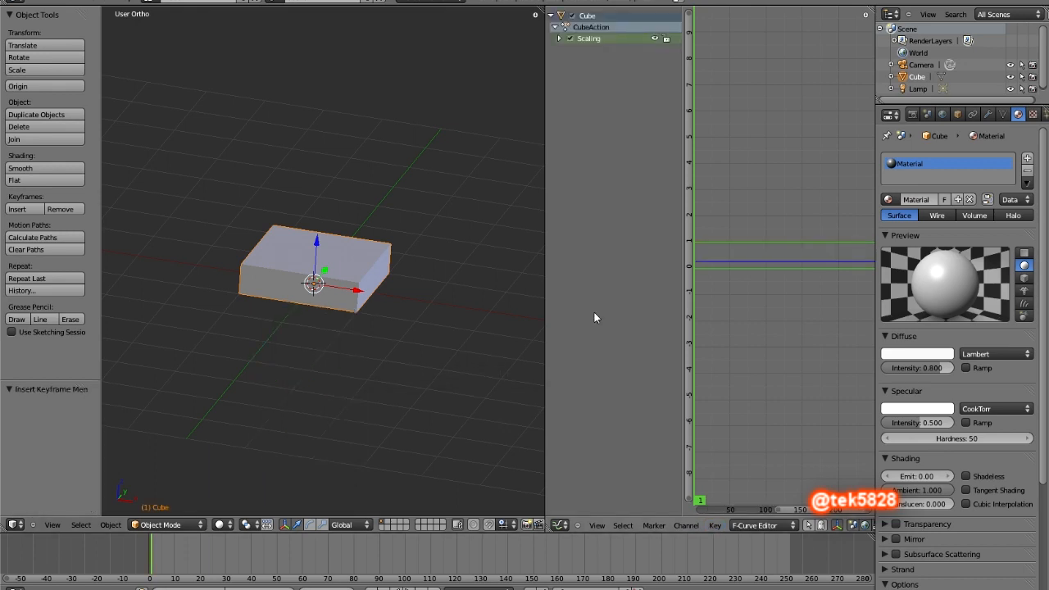
{"action": "left_click", "coordinate": [559, 39]}
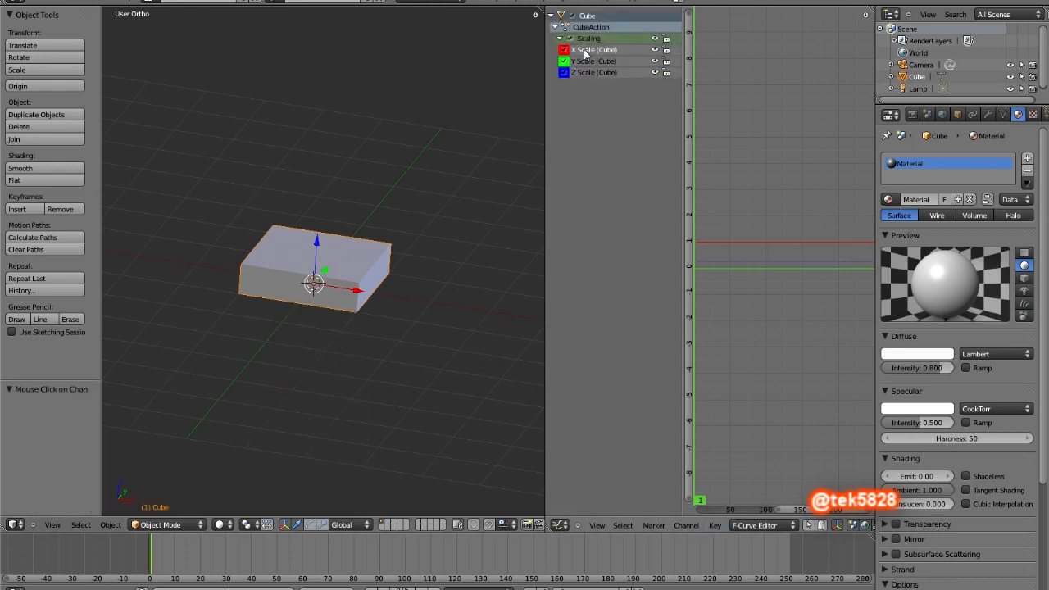
{"action": "left_click", "coordinate": [593, 61]}
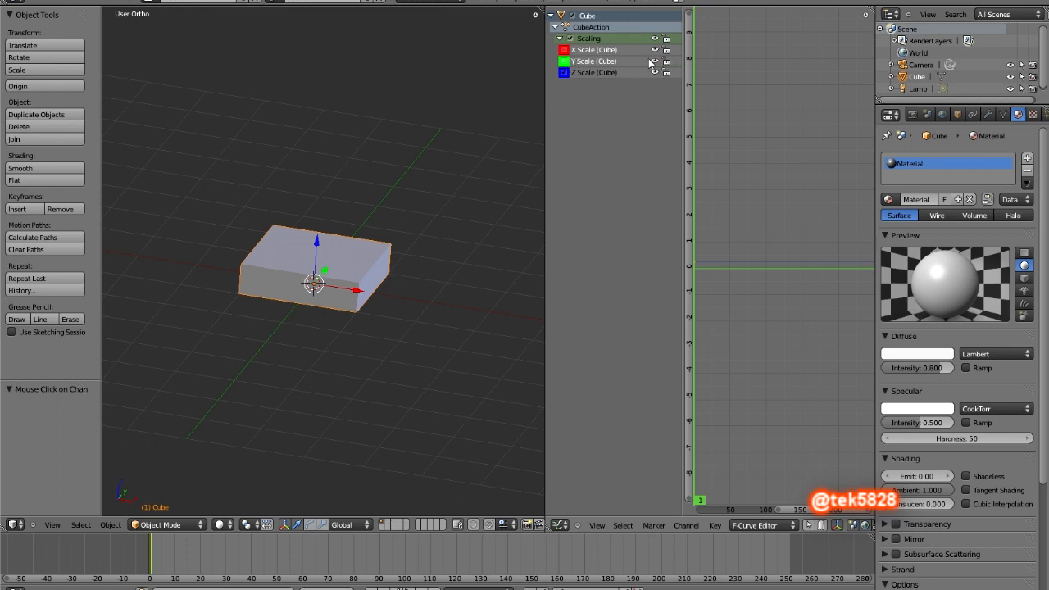
{"action": "mouse_move", "coordinate": [685, 525]}
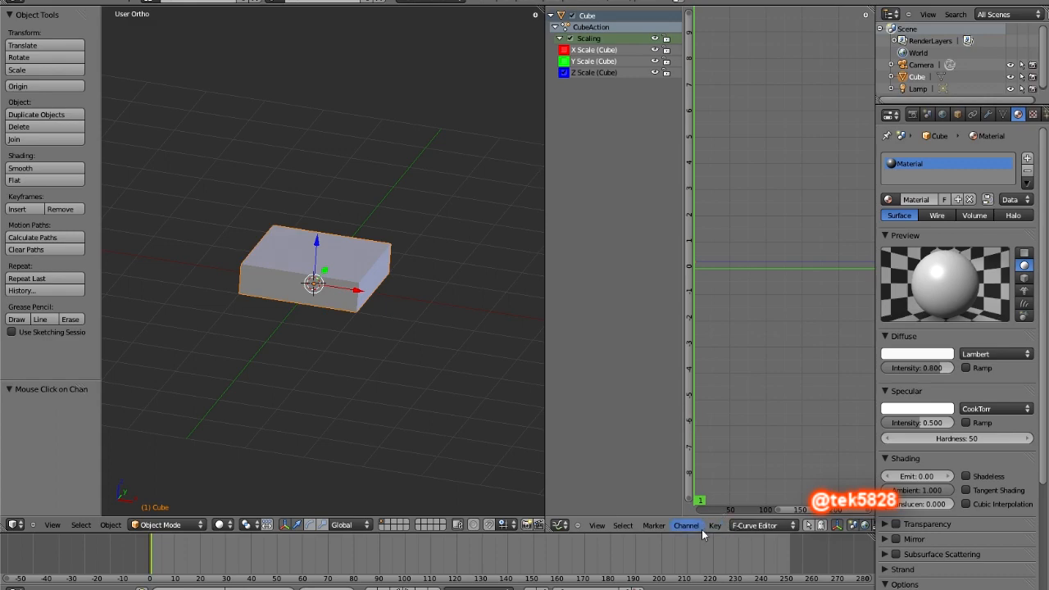
- Start Key > Bake Sound to F-Curves to bring up the sound file chooser
{"action": "left_click", "coordinate": [715, 524]}
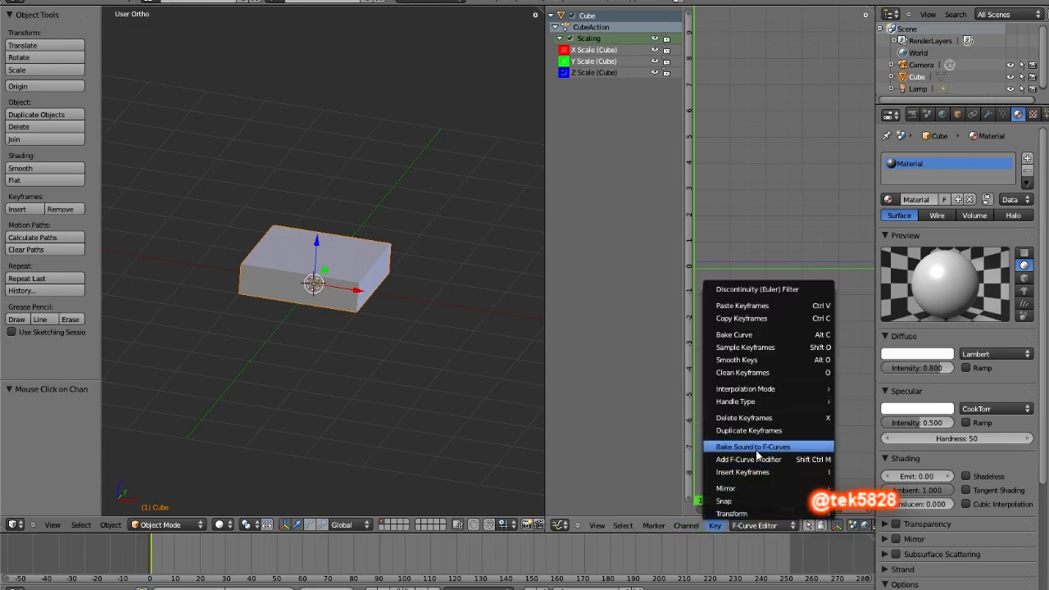
{"action": "left_click", "coordinate": [752, 445]}
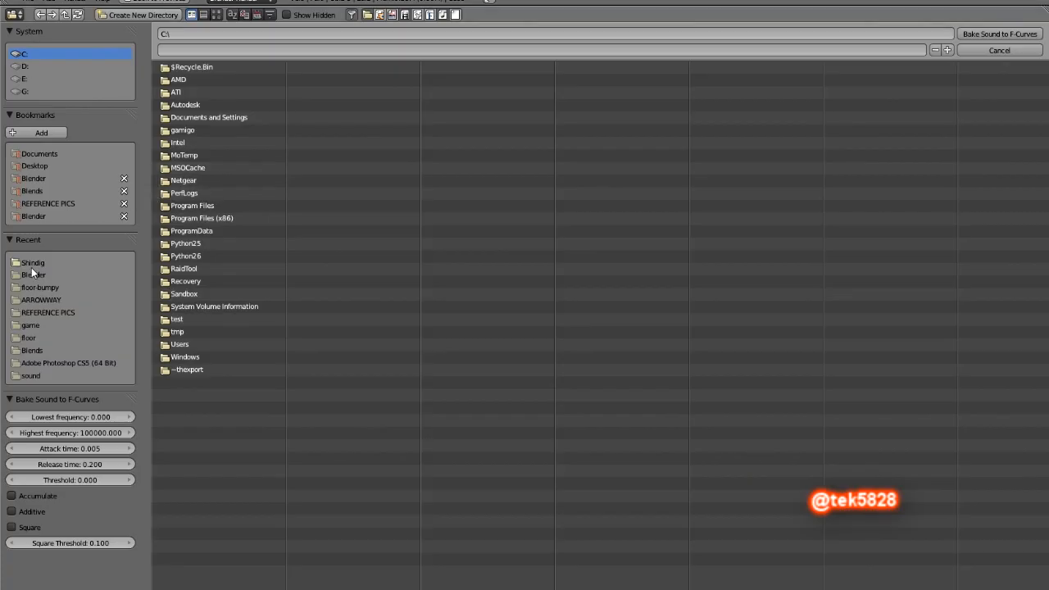
- Bake Movement Proposition.mp3 from the Shindig folder into the Z scale curve, then switch to Video Editing
{"action": "double_click", "coordinate": [33, 262]}
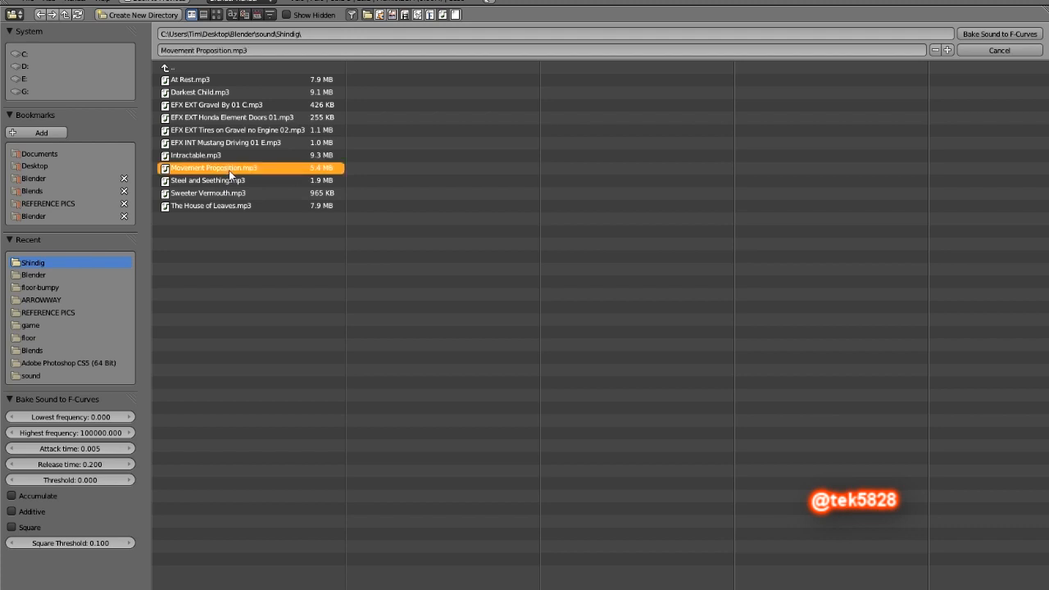
{"action": "mouse_move", "coordinate": [351, 193]}
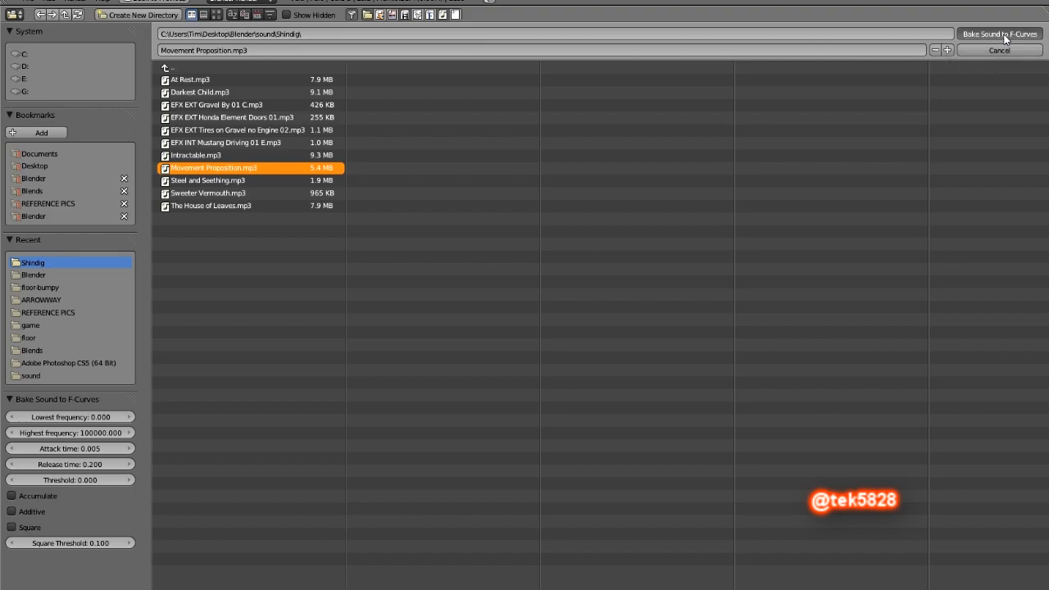
{"action": "left_click", "coordinate": [1000, 33]}
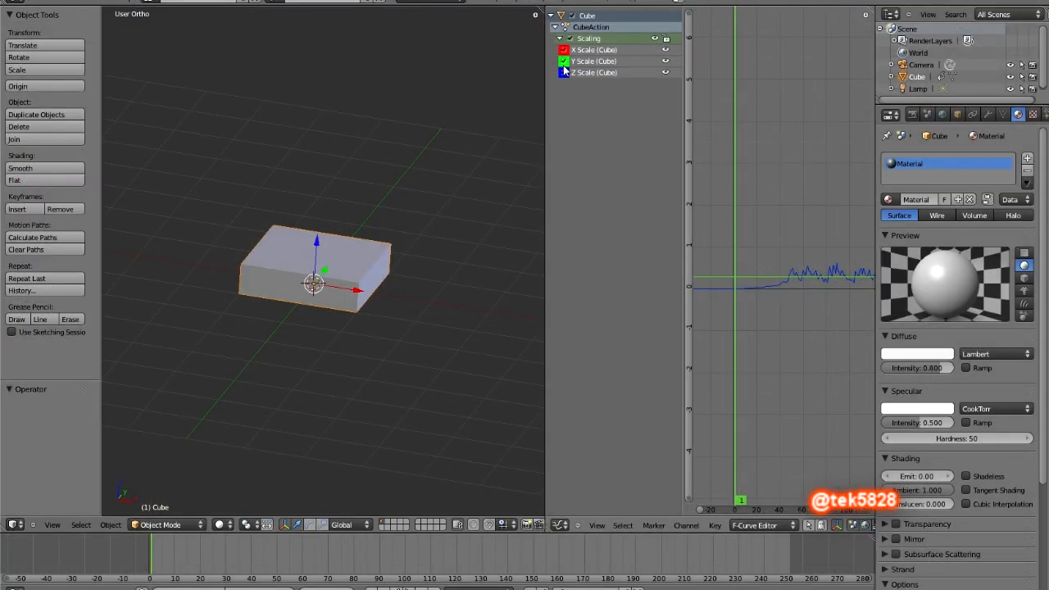
{"action": "left_click", "coordinate": [564, 60]}
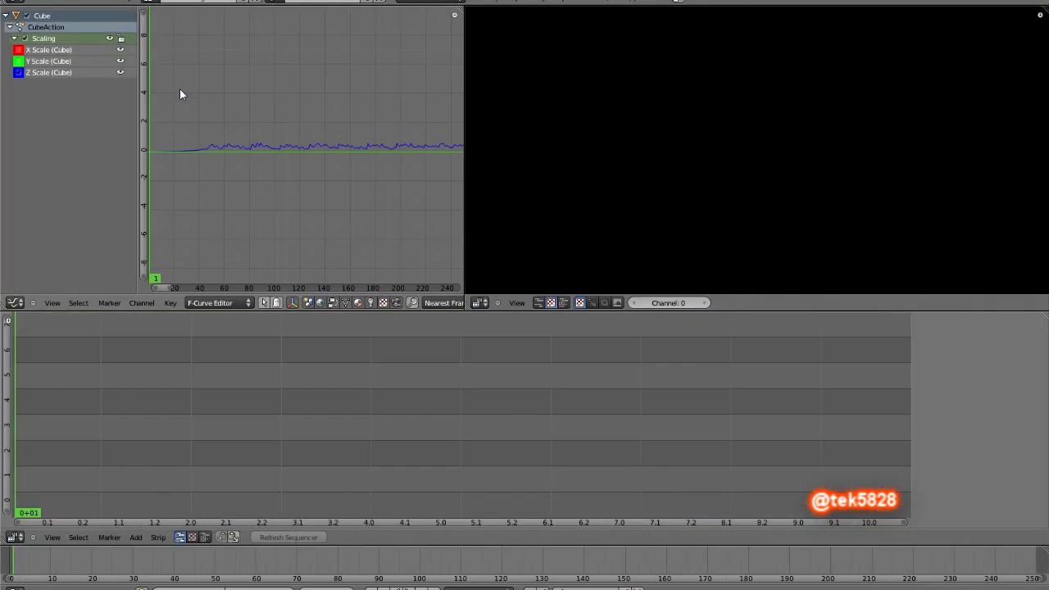
- Add Movement Proposition.mp3 as a sequencer sound strip and move it to start at frame 1
{"action": "left_click", "coordinate": [135, 538]}
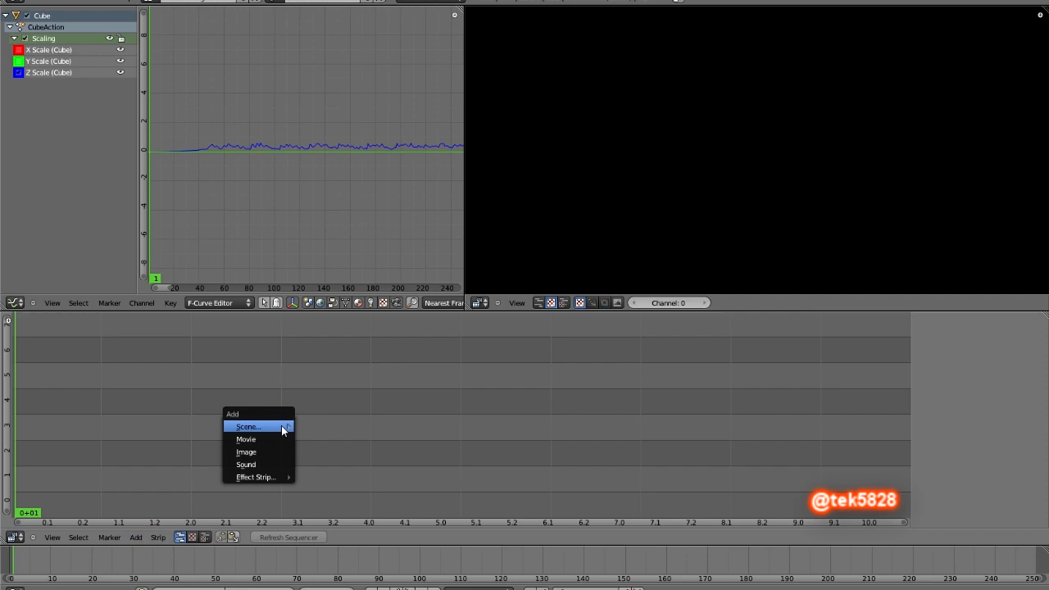
{"action": "left_click", "coordinate": [246, 465]}
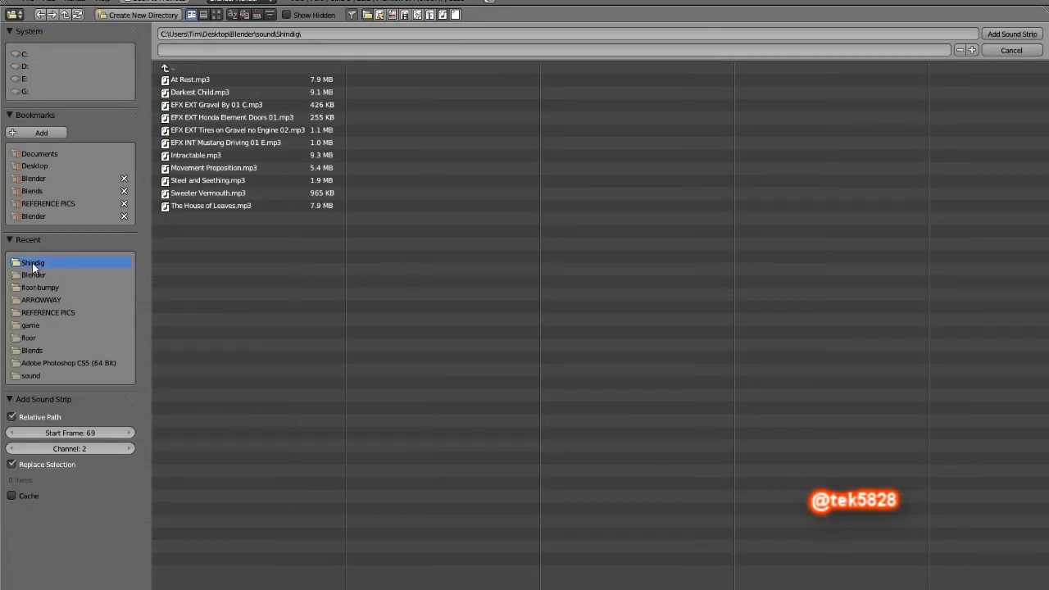
{"action": "left_click", "coordinate": [213, 167]}
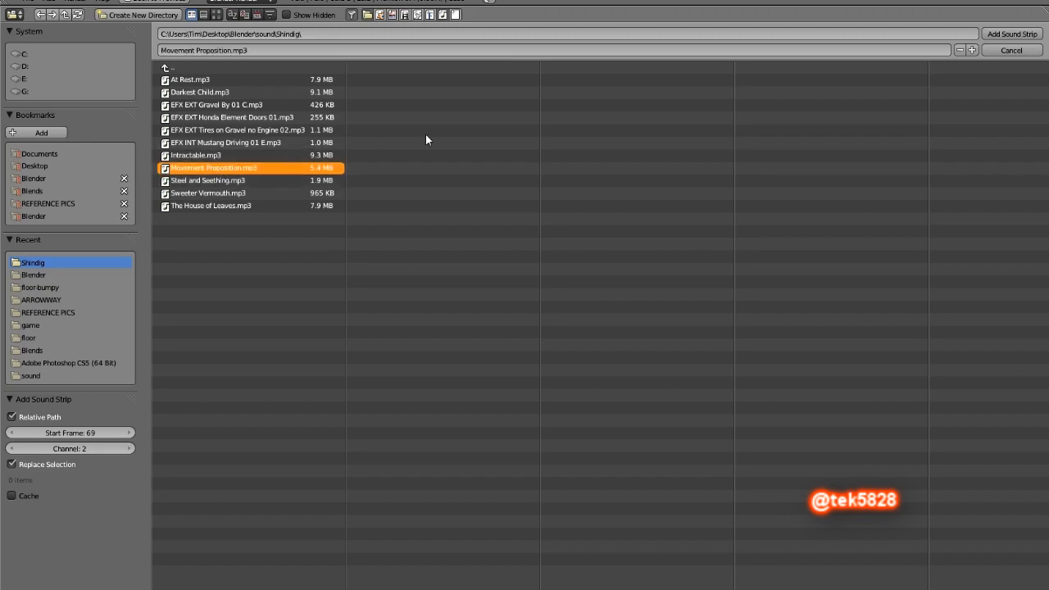
{"action": "left_click", "coordinate": [1011, 33]}
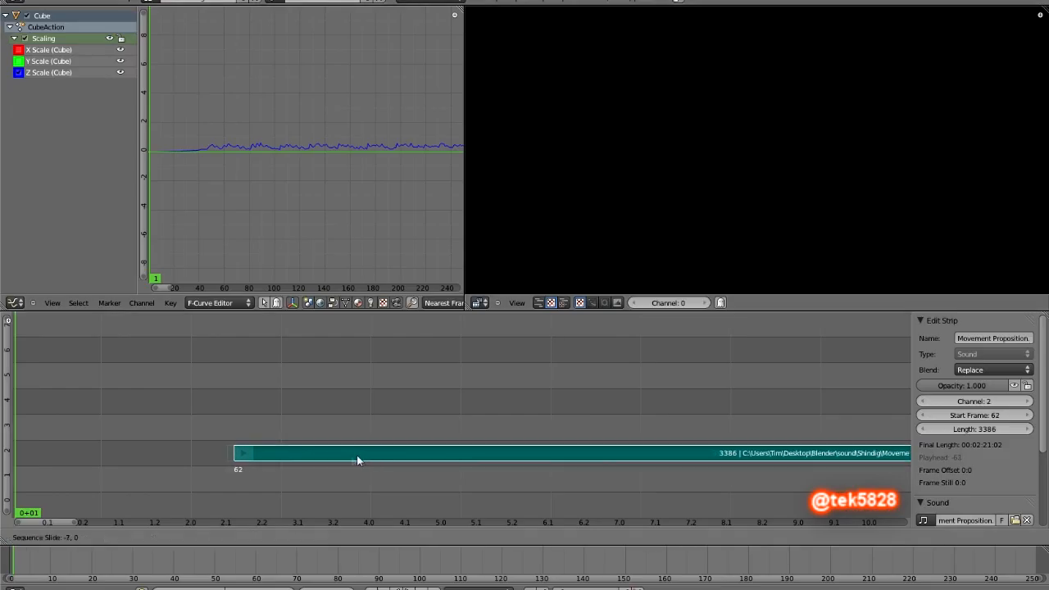
{"action": "left_click_drag", "start_coordinate": [357, 453], "coordinate": [141, 453]}
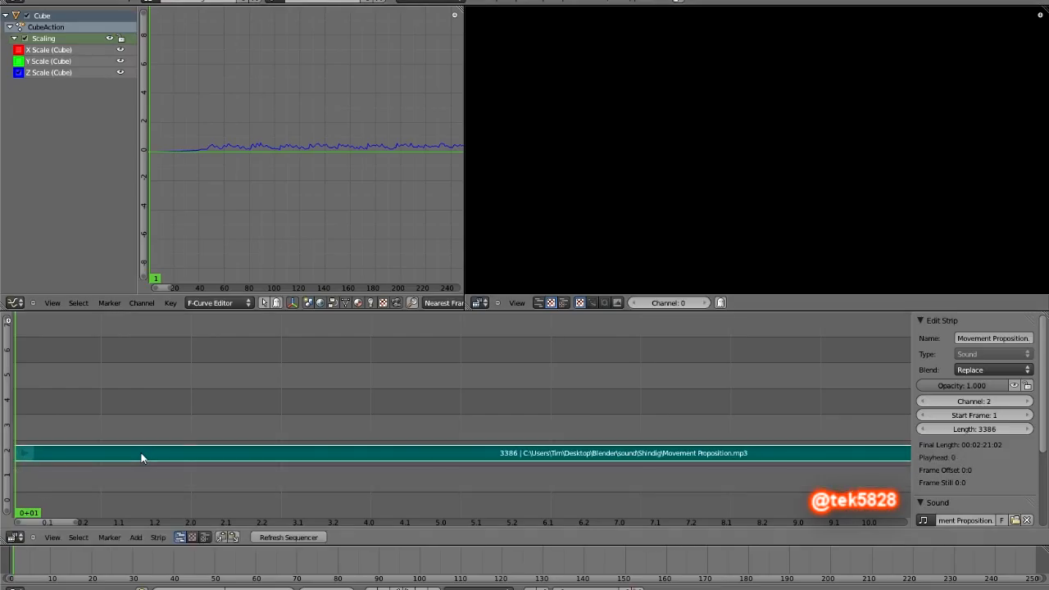
{"action": "left_click", "coordinate": [147, 4]}
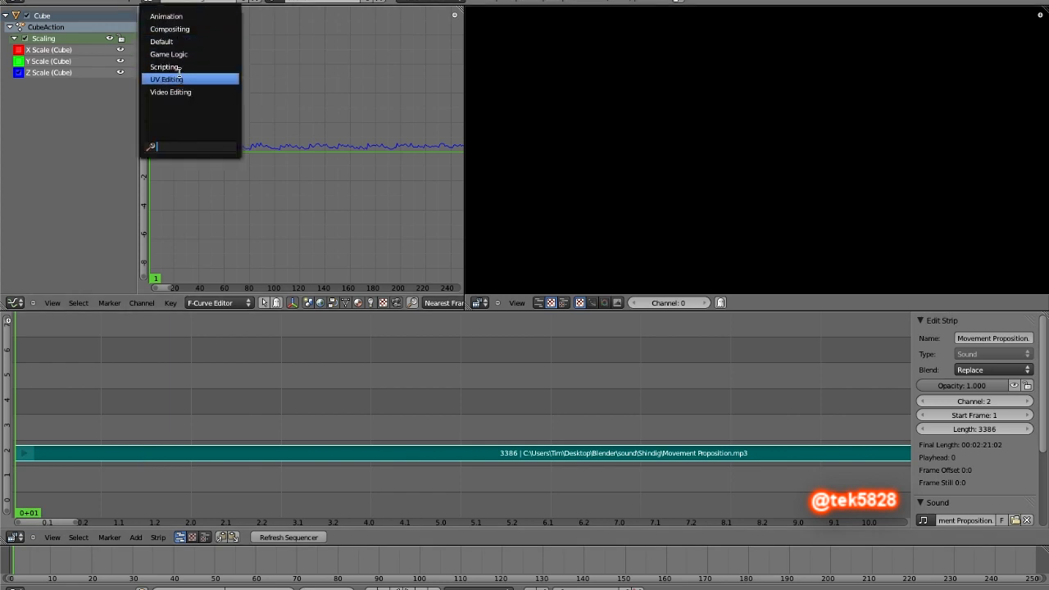
- Switch the screen layout back to Default
{"action": "left_click", "coordinate": [160, 41]}
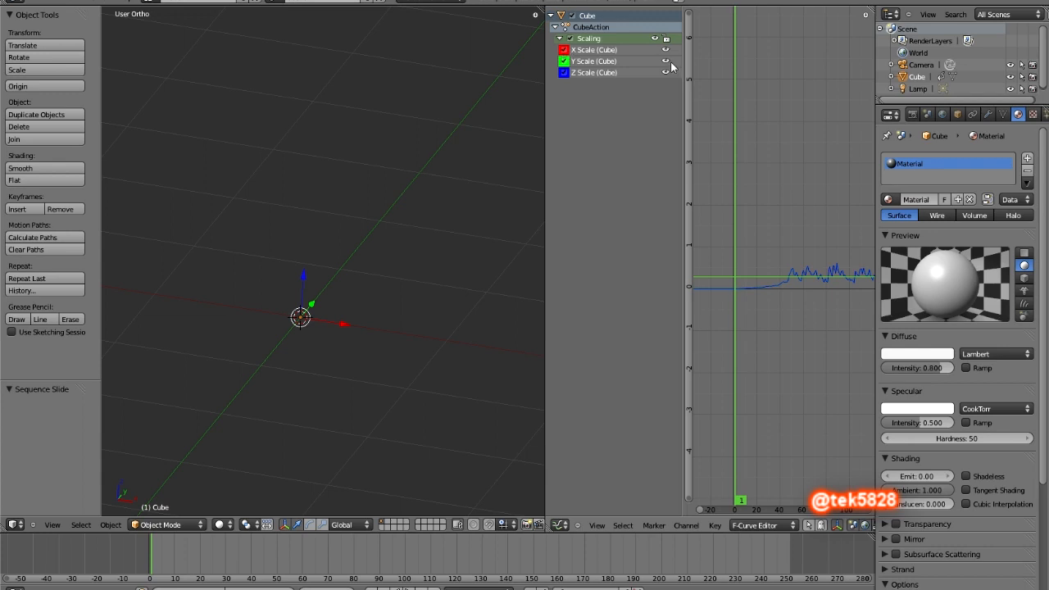
{"action": "mouse_move", "coordinate": [344, 500]}
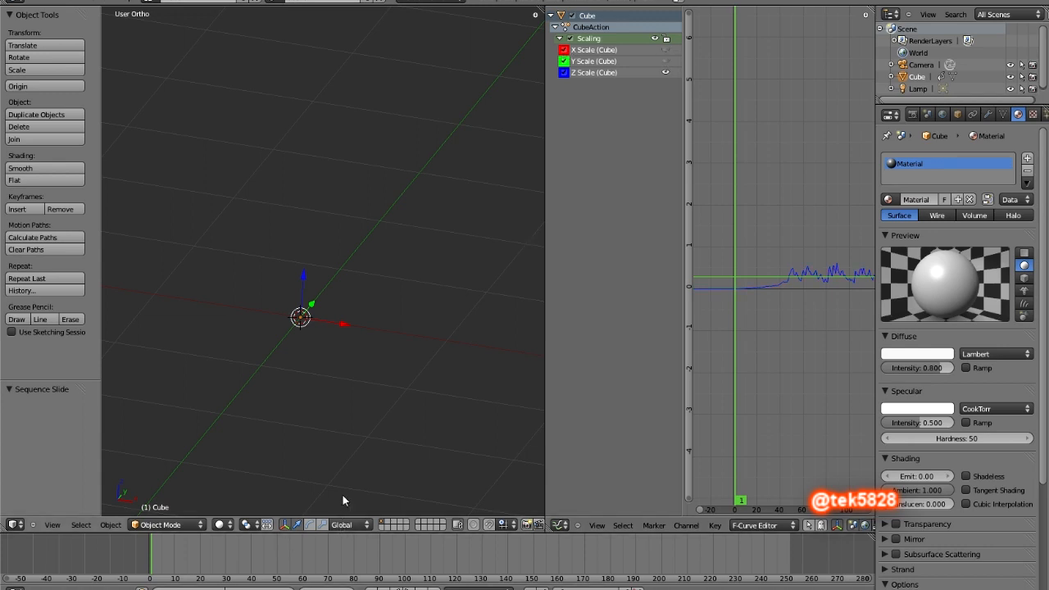